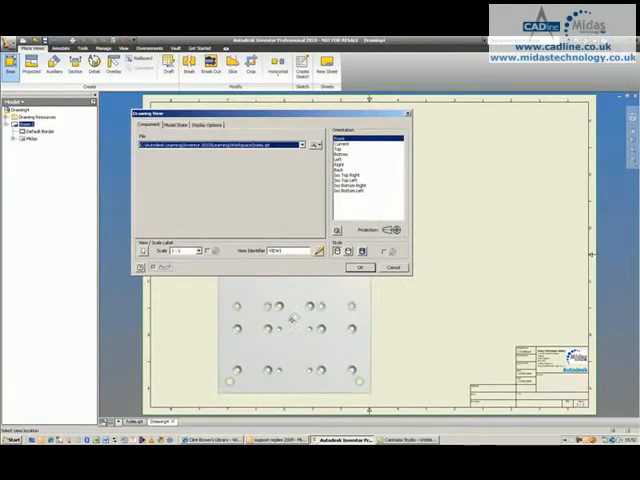
# Step: Place the front base view of holes.ipt on the drawing sheet
pyautogui.click(360, 267)
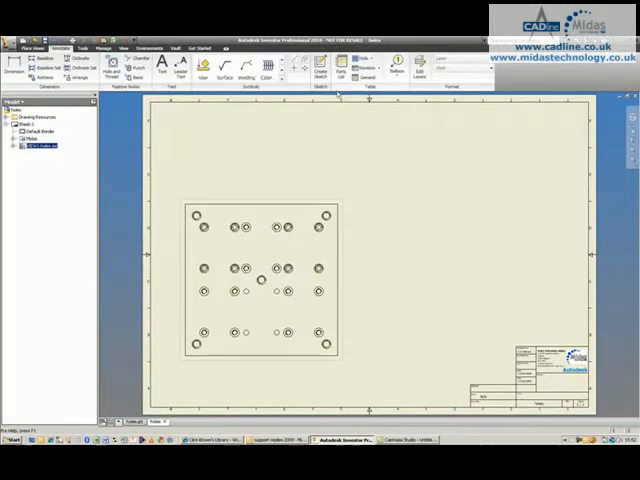
# Step: Add a hole table for the base view listing each hole's position and size
pyautogui.click(366, 58)
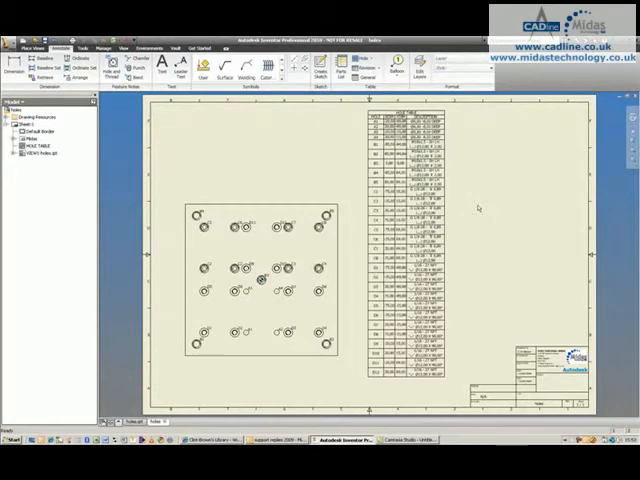
pyautogui.moveTo(481, 210)
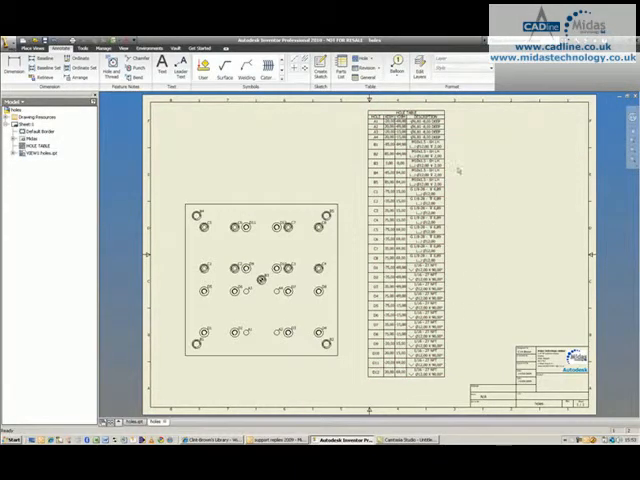
# Step: Enable Combine Notes so identical holes share one description in the table
pyautogui.rightClick(400, 250)
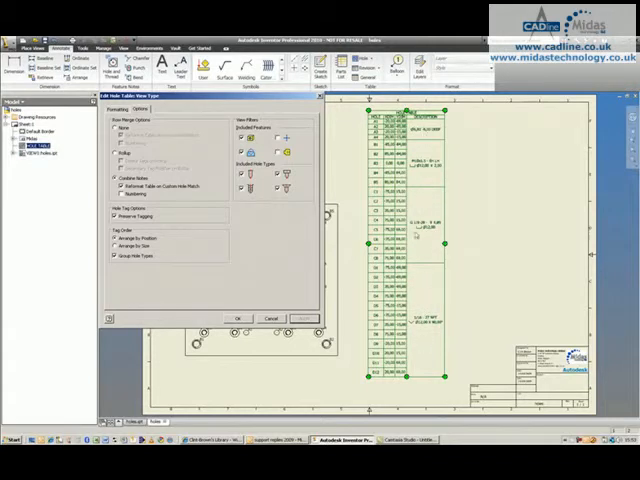
pyautogui.click(238, 317)
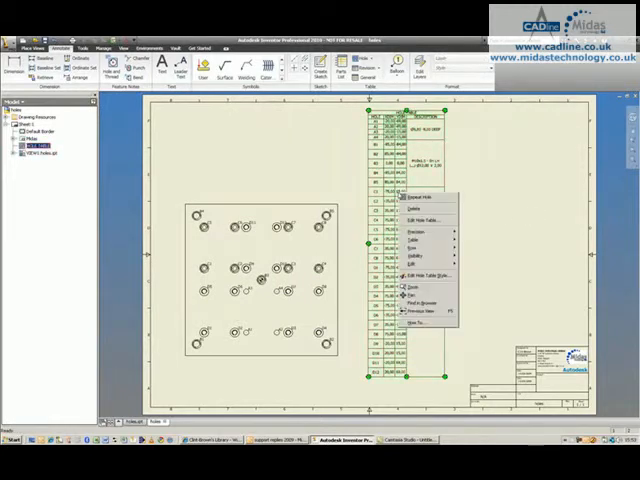
pyautogui.moveTo(420, 248)
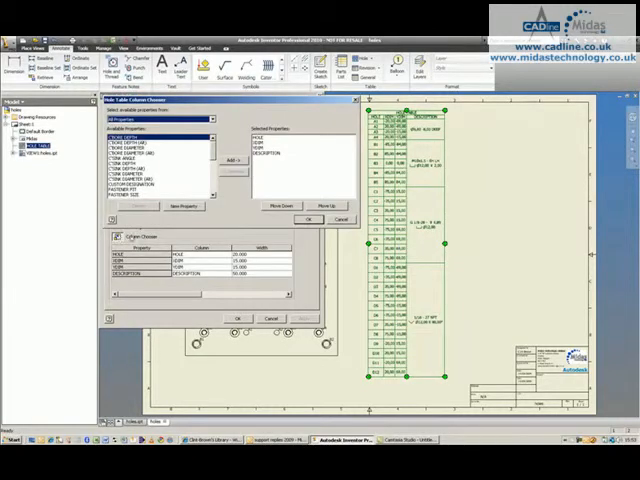
# Step: Add a TAP DRILL DIAMETER column to the hole table via Column Chooser
pyautogui.scroll(-3)
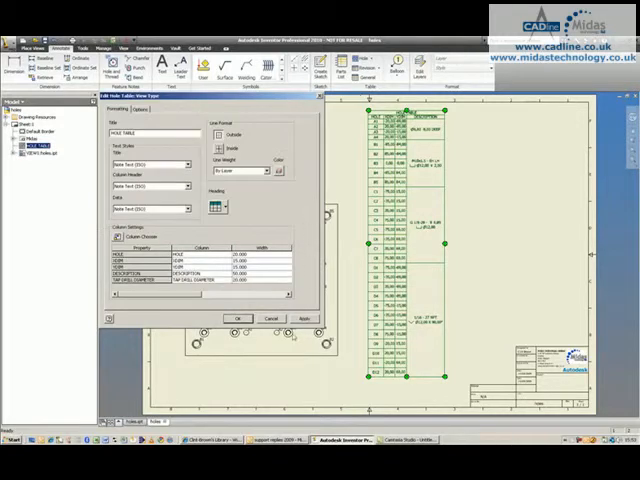
pyautogui.click(305, 318)
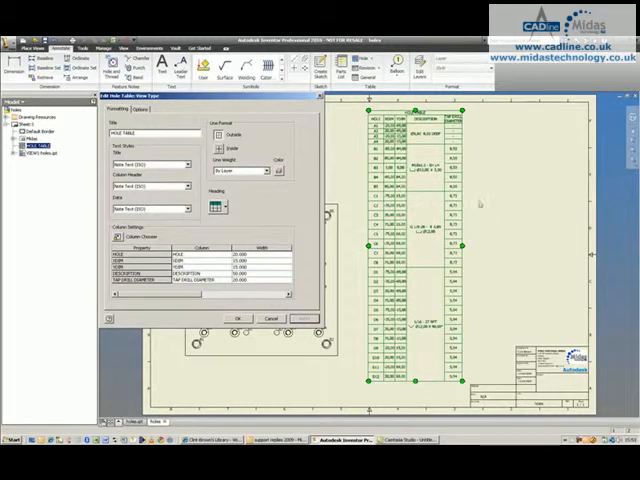
# Step: Close the Edit Hole Table dialog keeping changes and review the finished table
pyautogui.click(238, 318)
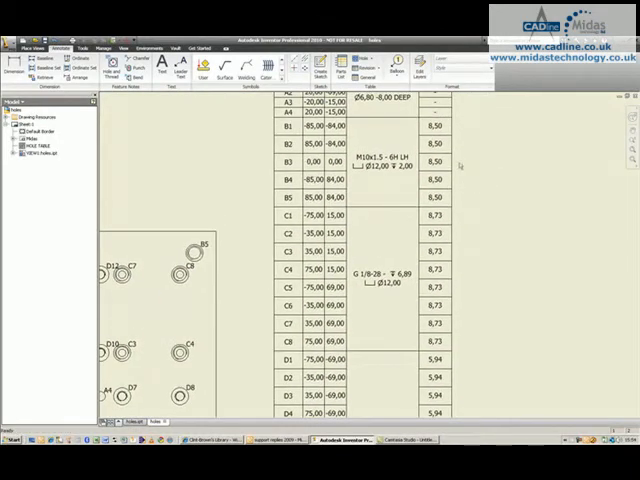
pyautogui.moveTo(505, 340)
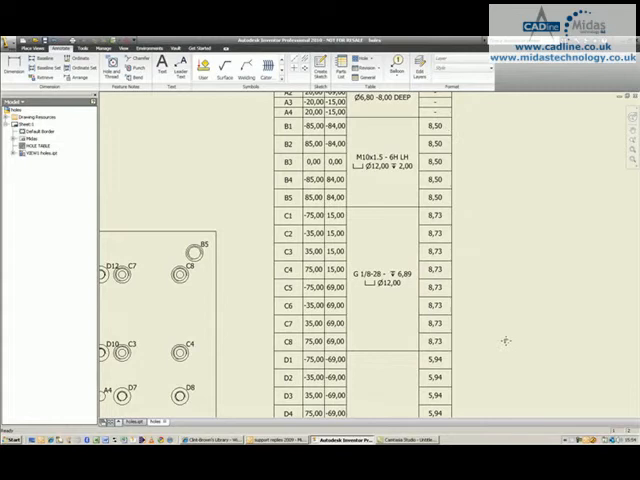
pyautogui.scroll(-3)
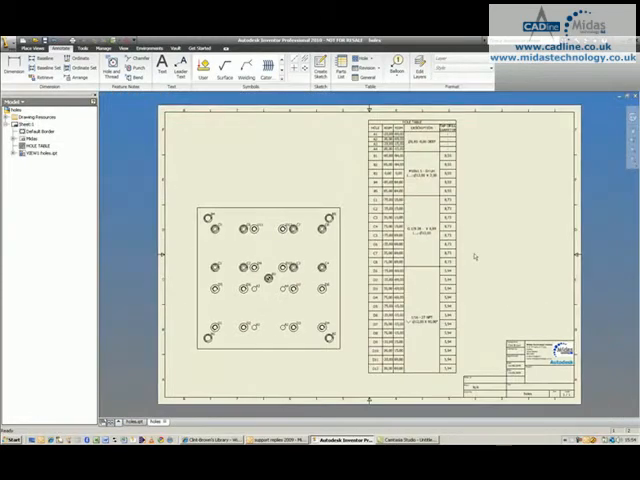
pyautogui.moveTo(327, 185)
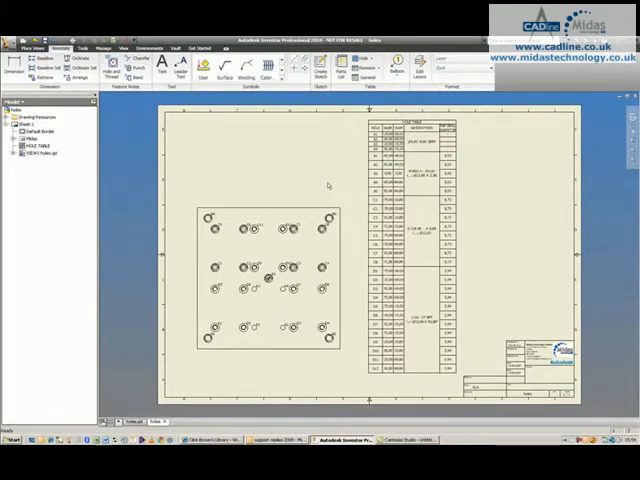